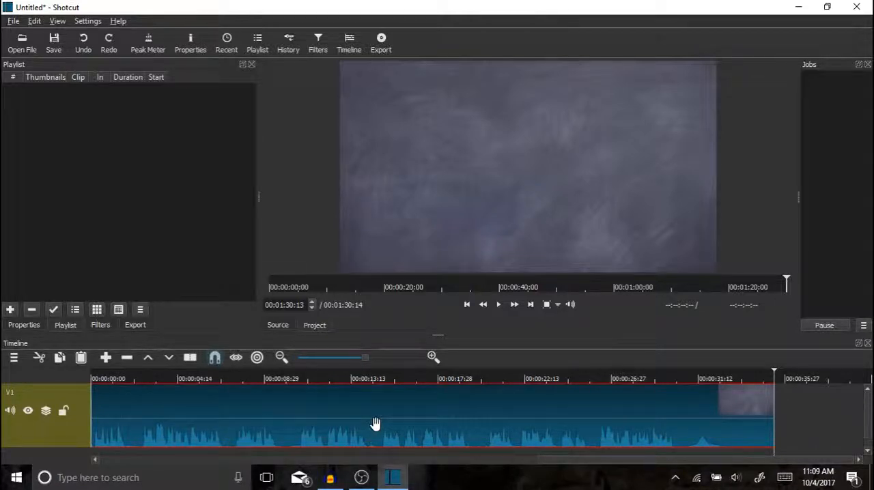
{"action": "mouse_move", "coordinate": [246, 437]}
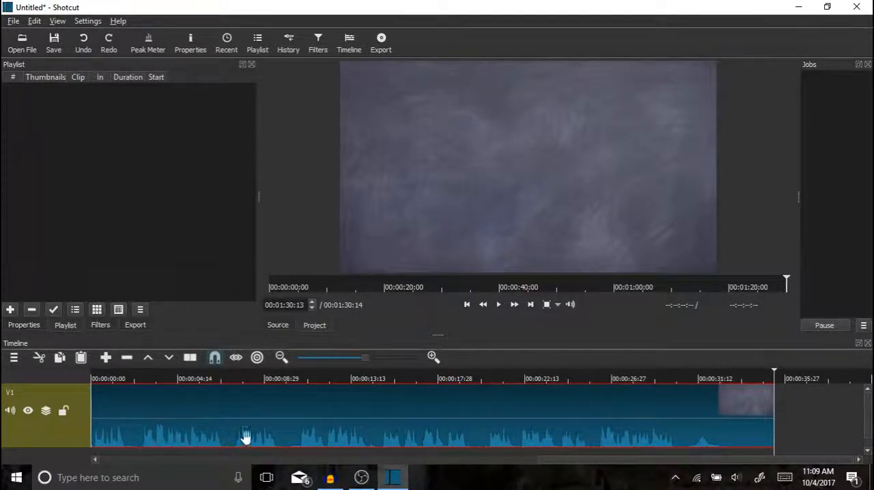
{"action": "mouse_move", "coordinate": [440, 435]}
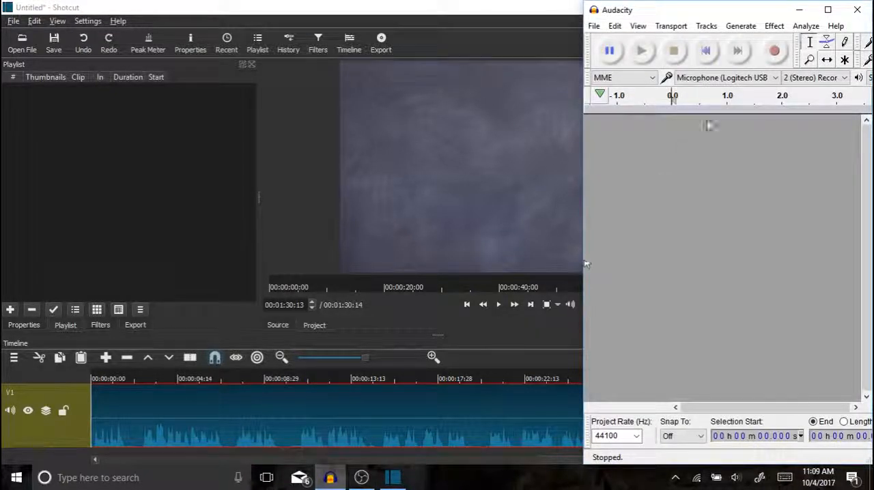
Step: Maximize the Audacity window so its empty project fills the screen
{"action": "left_click", "coordinate": [827, 10]}
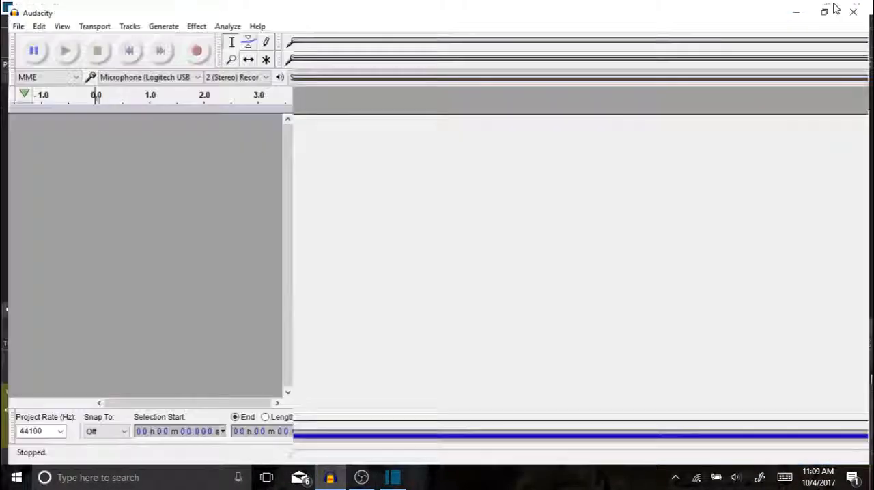
{"action": "left_click", "coordinate": [824, 12]}
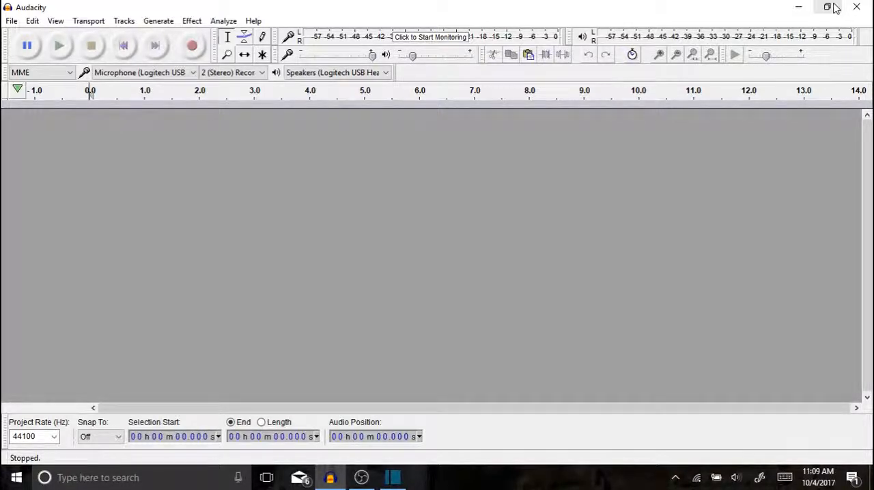
{"action": "mouse_move", "coordinate": [857, 7]}
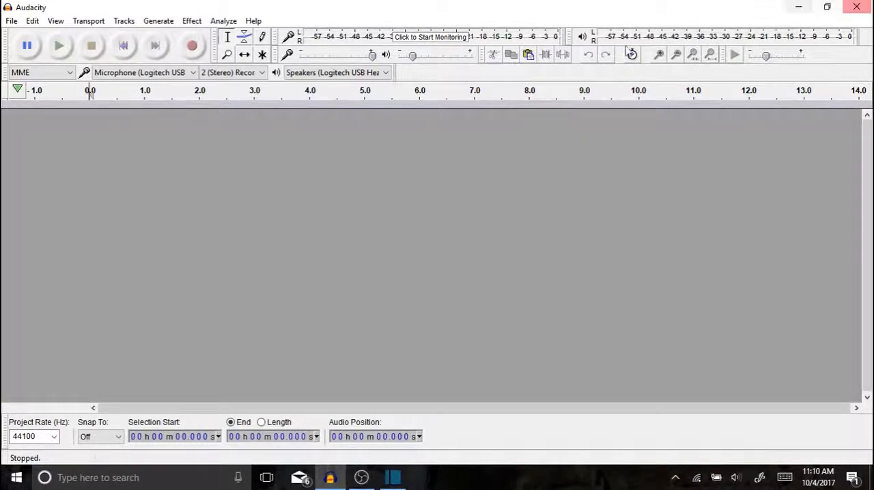
Step: Record about 12 seconds of voiceover, then stop the recording
{"action": "left_click", "coordinate": [192, 45]}
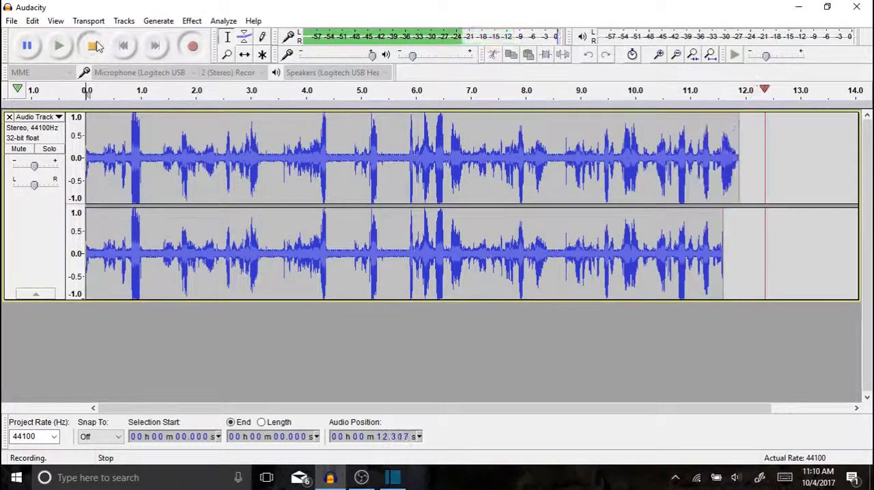
{"action": "left_click", "coordinate": [92, 46]}
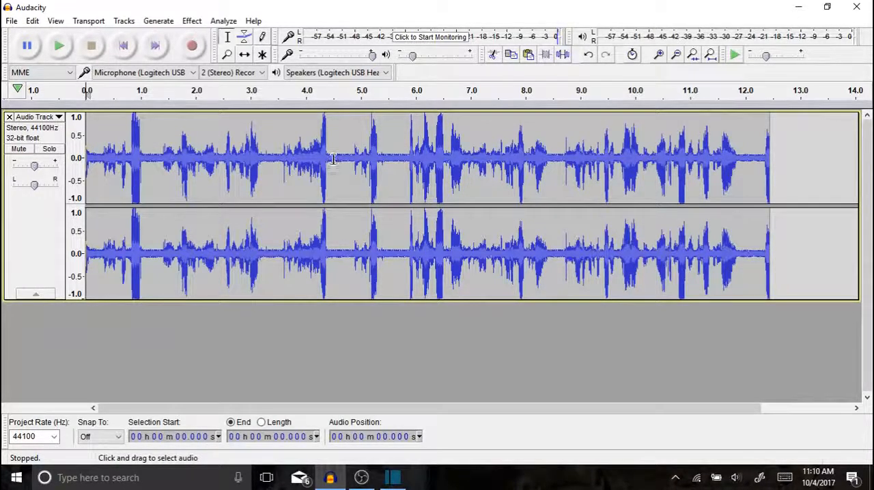
Step: Select the audio from about 4.5 to 5.7 seconds and cut it out
{"action": "left_click_drag", "start_coordinate": [328, 164], "coordinate": [399, 164]}
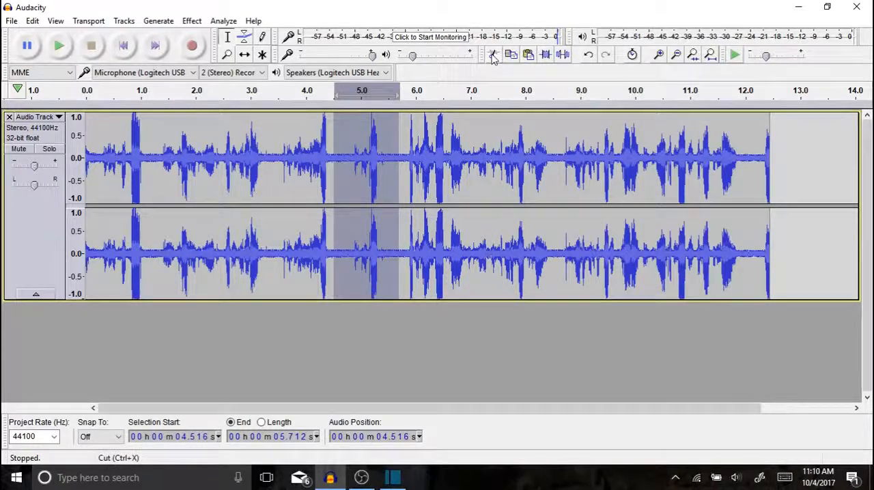
{"action": "mouse_move", "coordinate": [492, 55]}
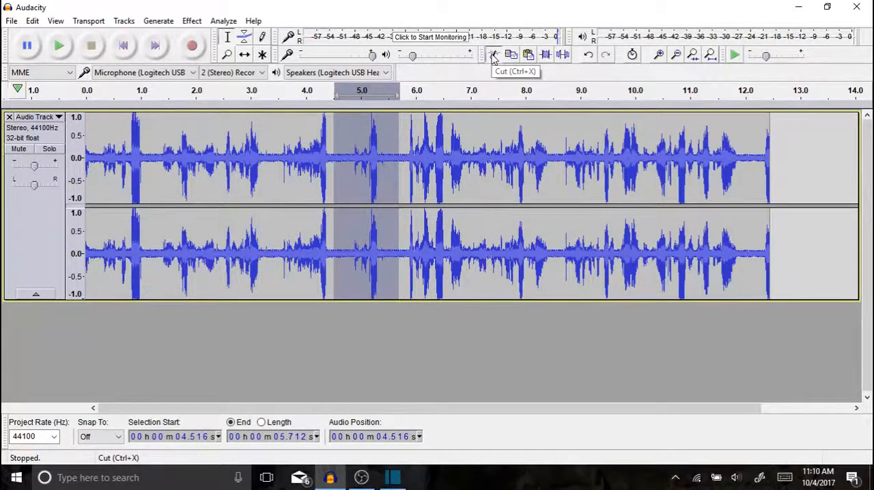
{"action": "left_click", "coordinate": [493, 55]}
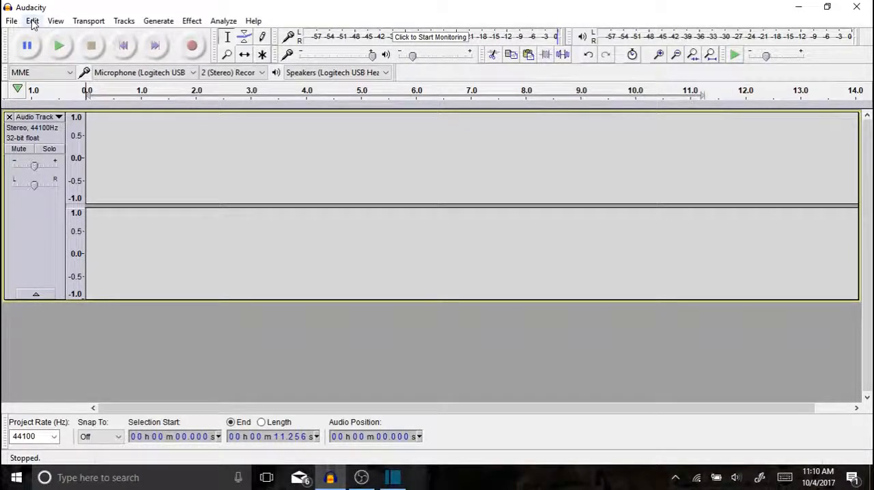
Step: Undo the cut, then try Silence Audio and Trim on selections
{"action": "left_click", "coordinate": [32, 21]}
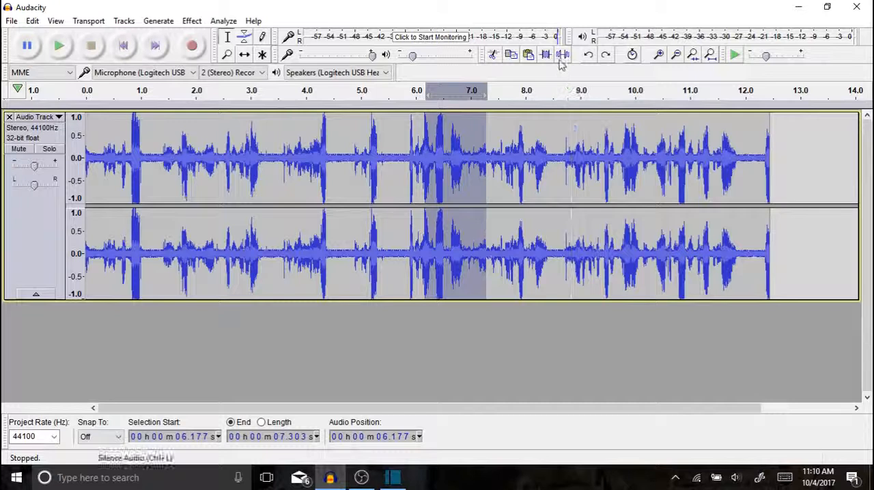
{"action": "mouse_move", "coordinate": [562, 54]}
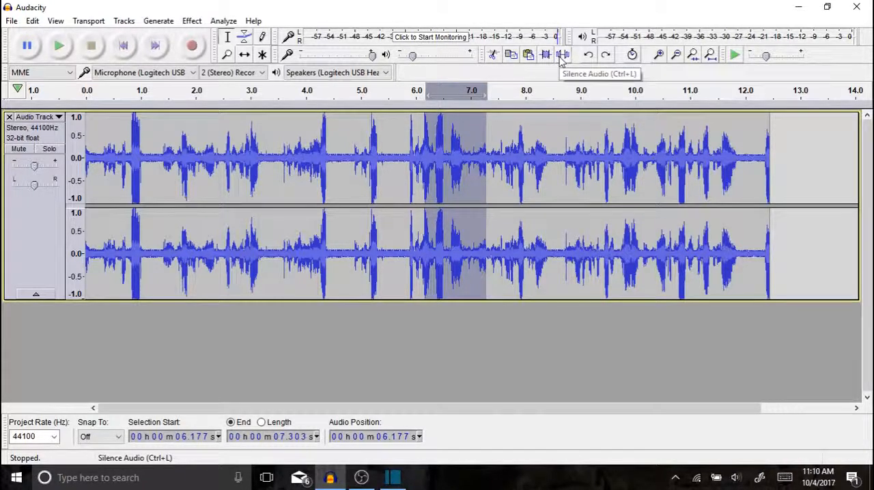
{"action": "left_click", "coordinate": [563, 55]}
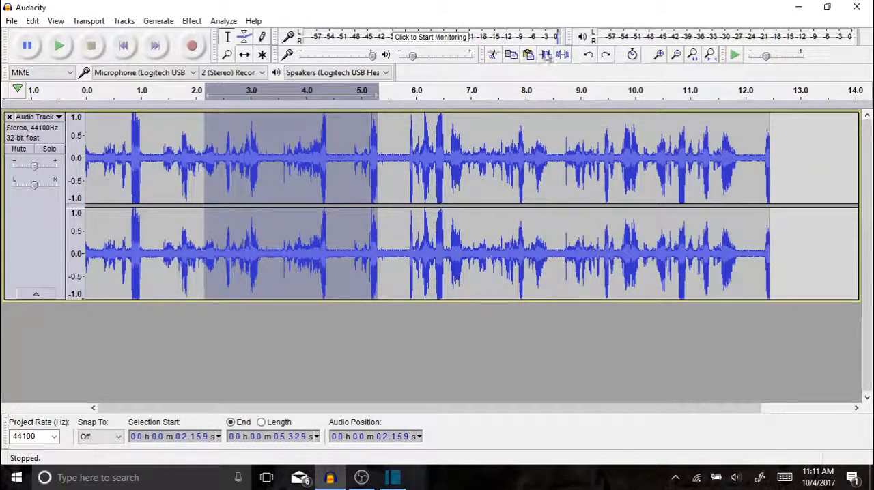
{"action": "left_click", "coordinate": [546, 54]}
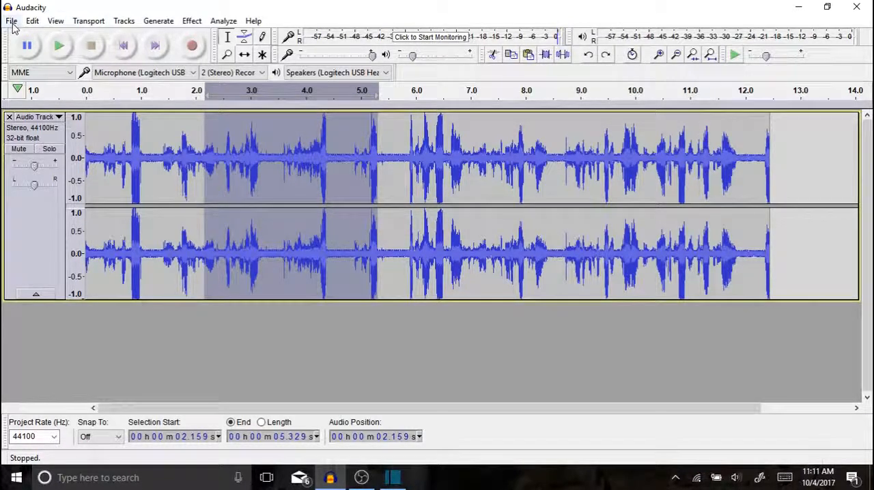
Step: Start Export Audio and browse to Desktop > Google Drive > Shotcut > Music
{"action": "left_click", "coordinate": [11, 20]}
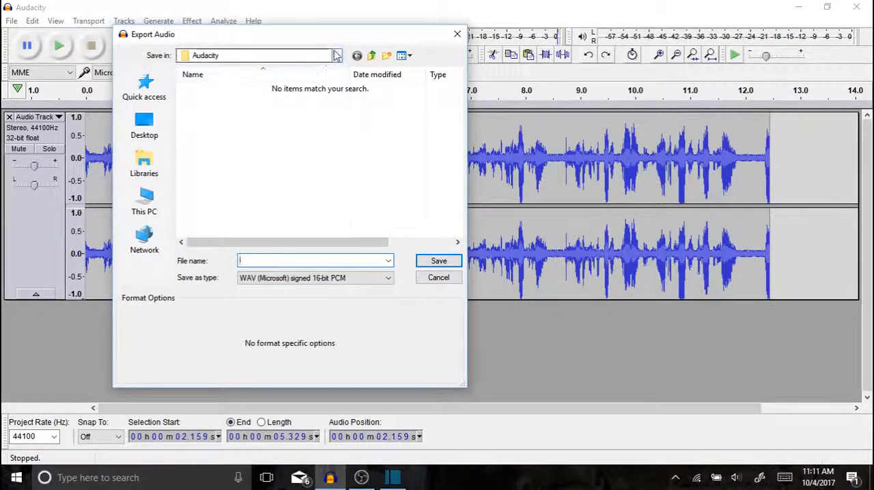
{"action": "left_click", "coordinate": [336, 55]}
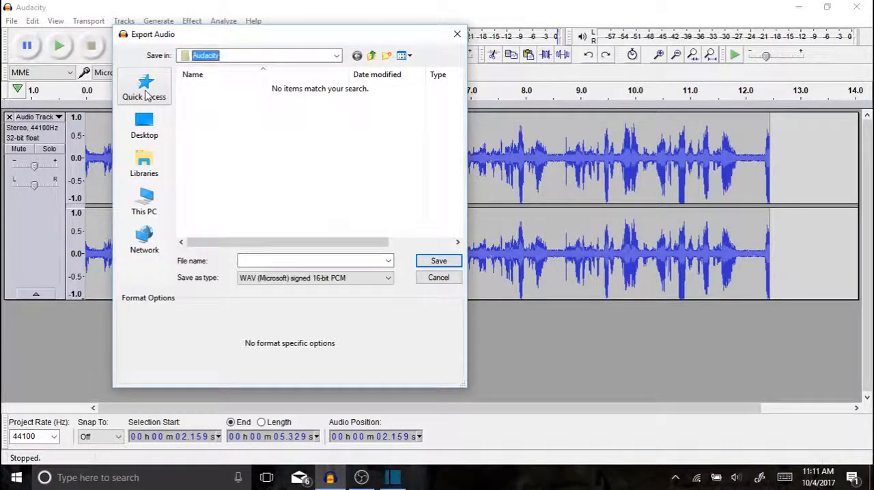
{"action": "mouse_move", "coordinate": [144, 127]}
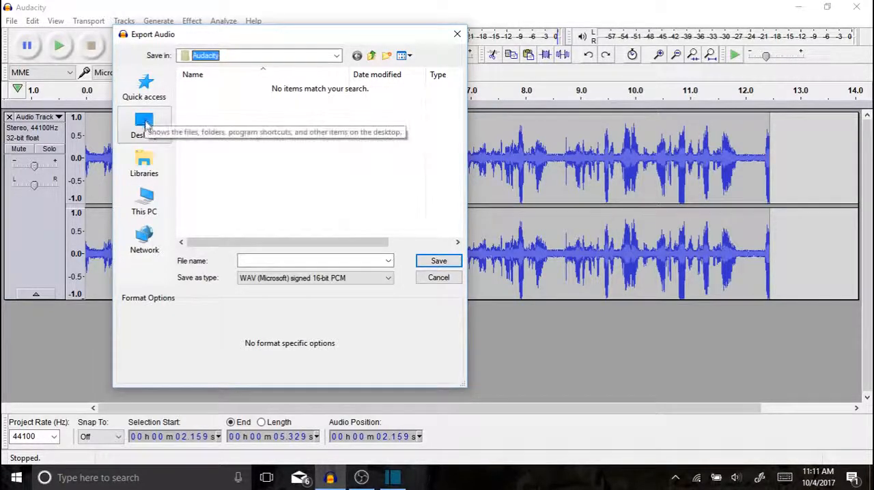
{"action": "left_click", "coordinate": [145, 125]}
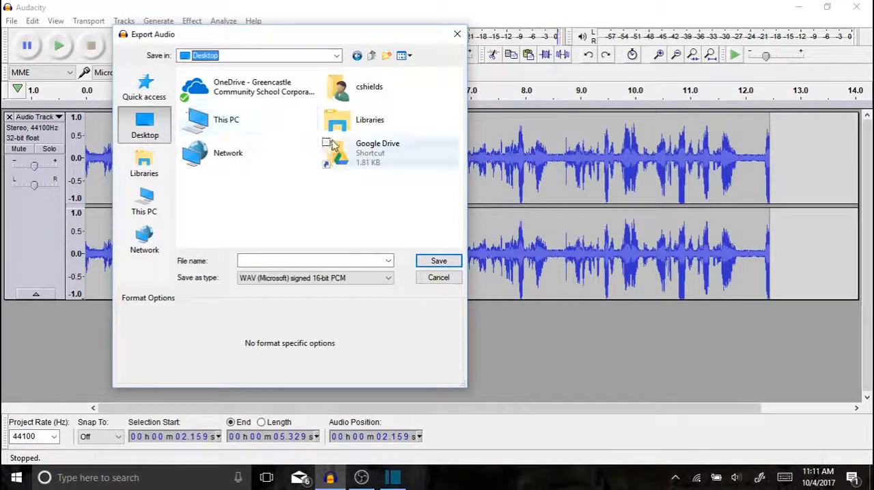
{"action": "double_click", "coordinate": [377, 152]}
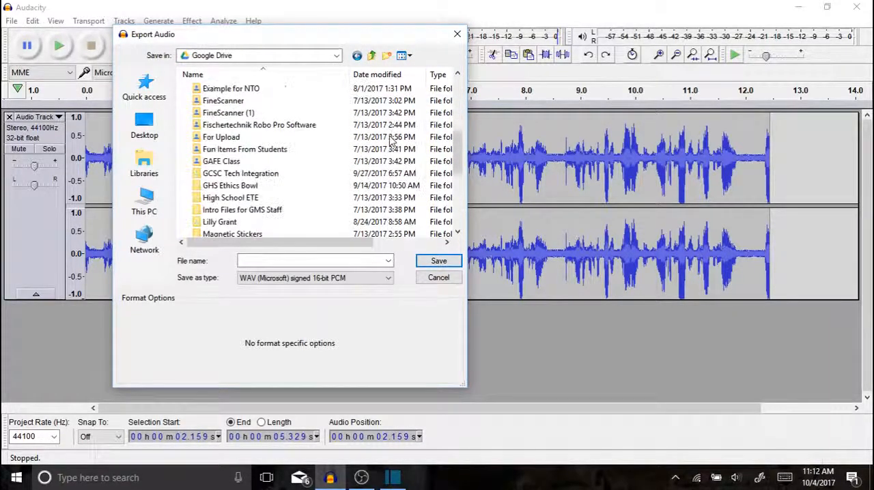
{"action": "scroll", "scroll_direction": "down", "scroll_amount": 3}
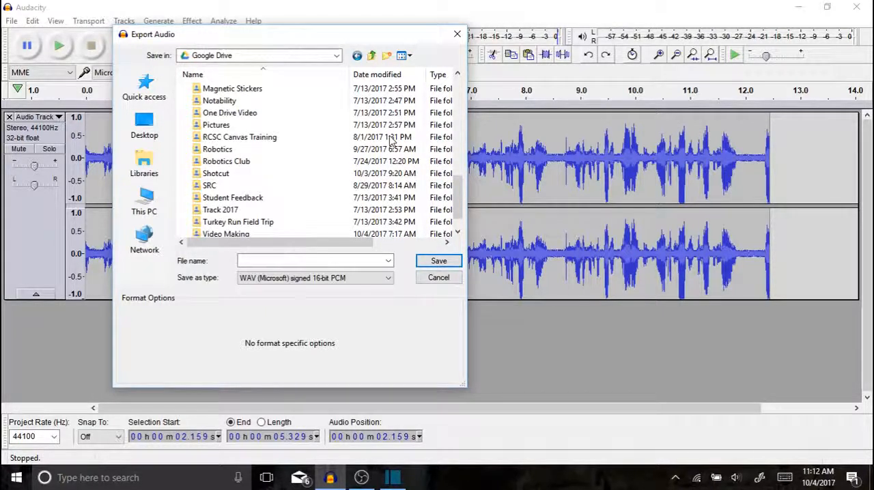
{"action": "double_click", "coordinate": [215, 173]}
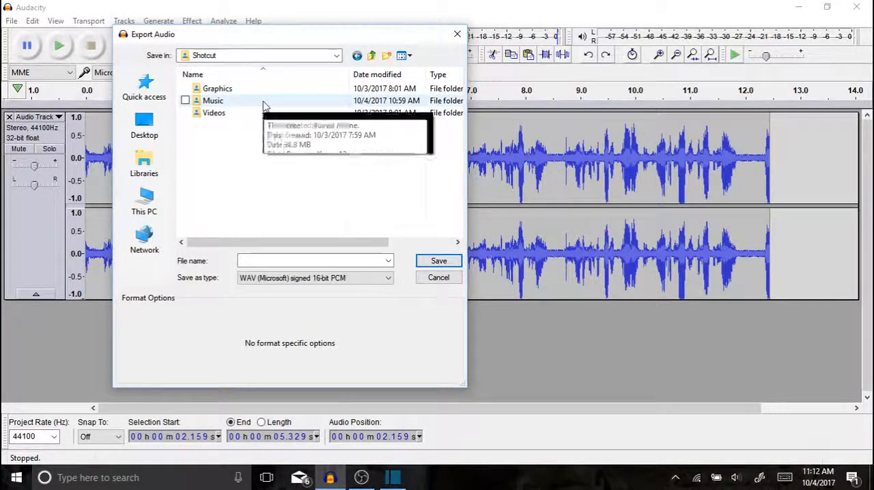
{"action": "double_click", "coordinate": [214, 100]}
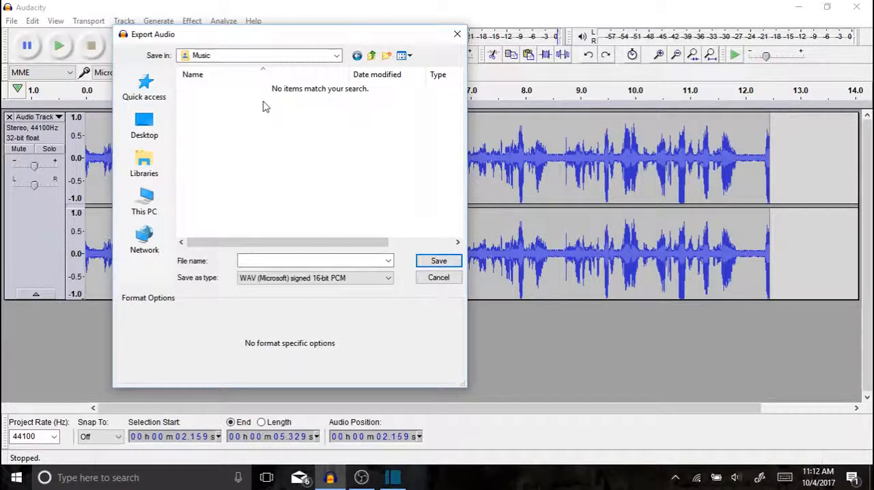
Step: Save the export as MP3 file 'Voiceover', replacing the existing Voiceover.mp3
{"action": "left_click", "coordinate": [311, 260]}
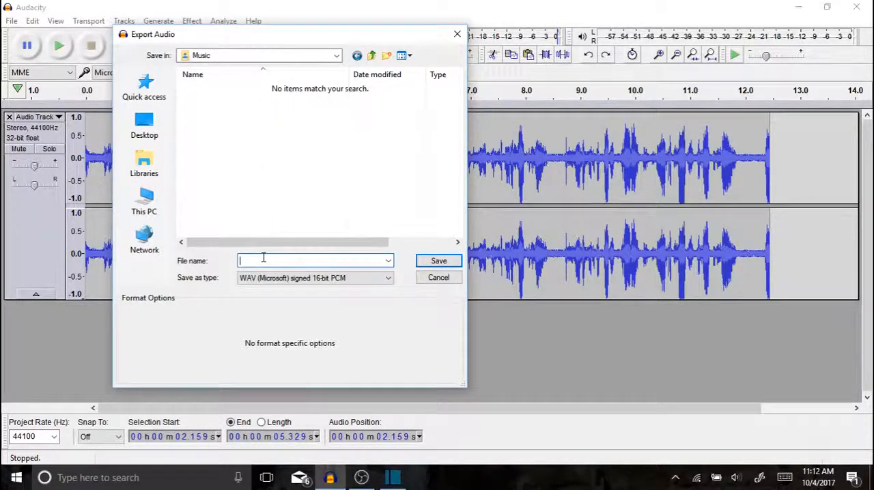
{"action": "type", "text": "Voiceover"}
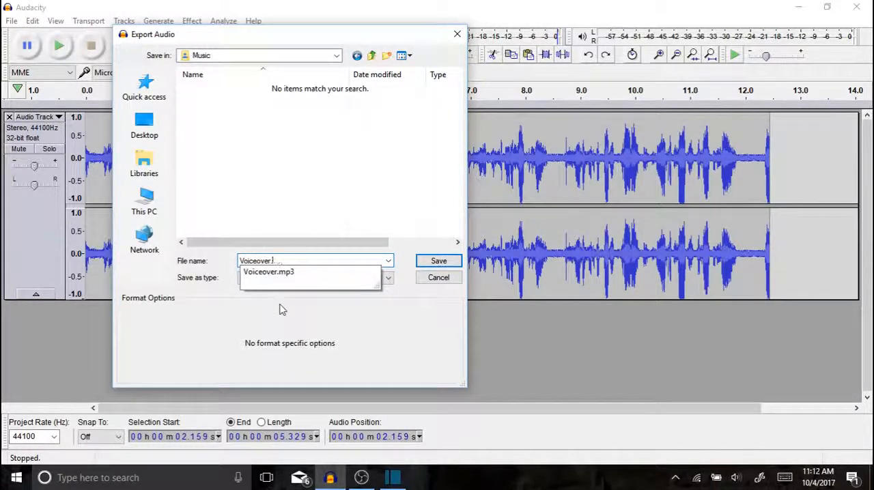
{"action": "left_click", "coordinate": [314, 277]}
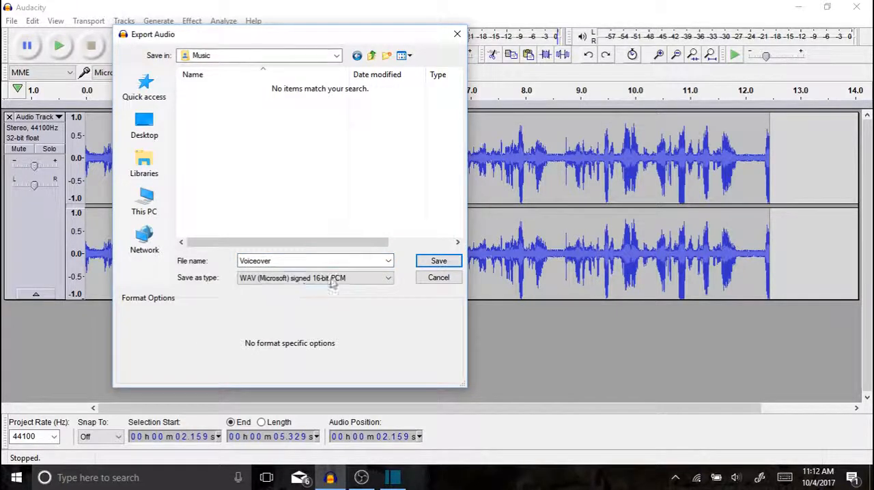
{"action": "left_click", "coordinate": [314, 278]}
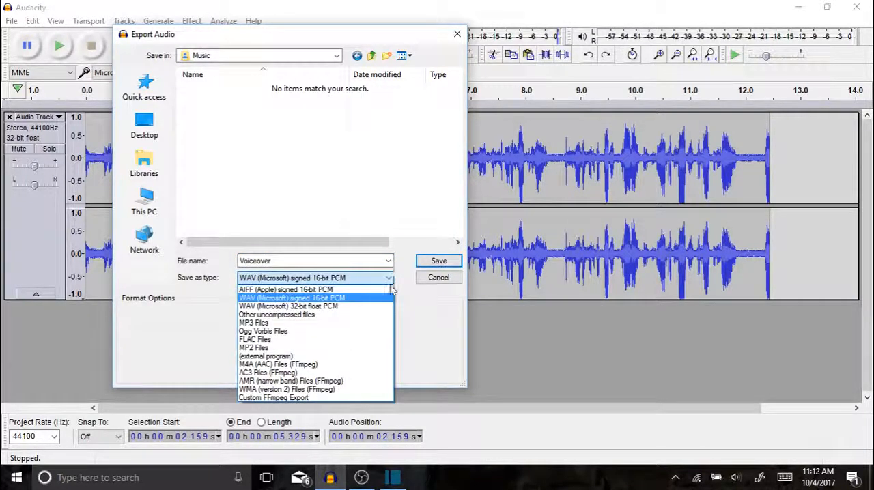
{"action": "left_click", "coordinate": [254, 322]}
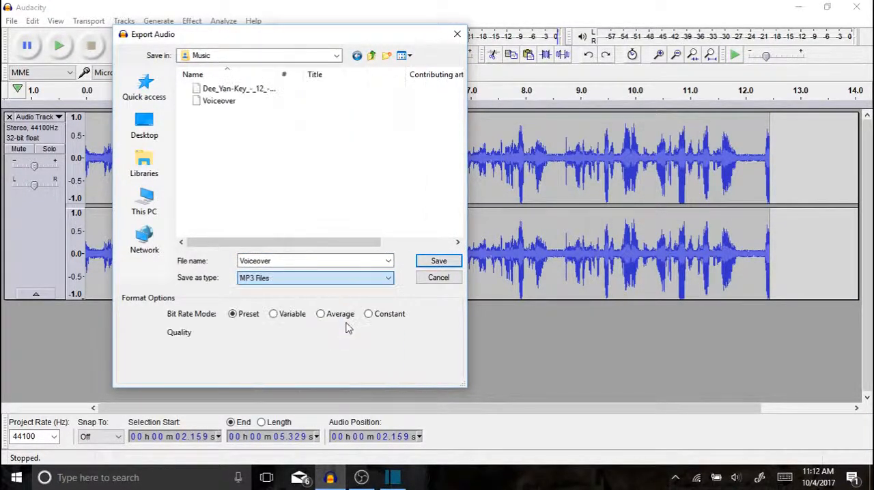
{"action": "left_click", "coordinate": [232, 313]}
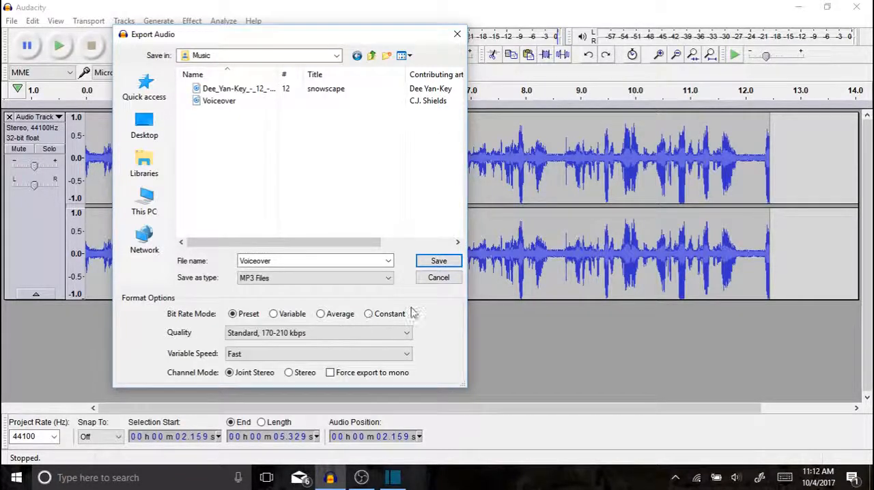
{"action": "left_click", "coordinate": [438, 277]}
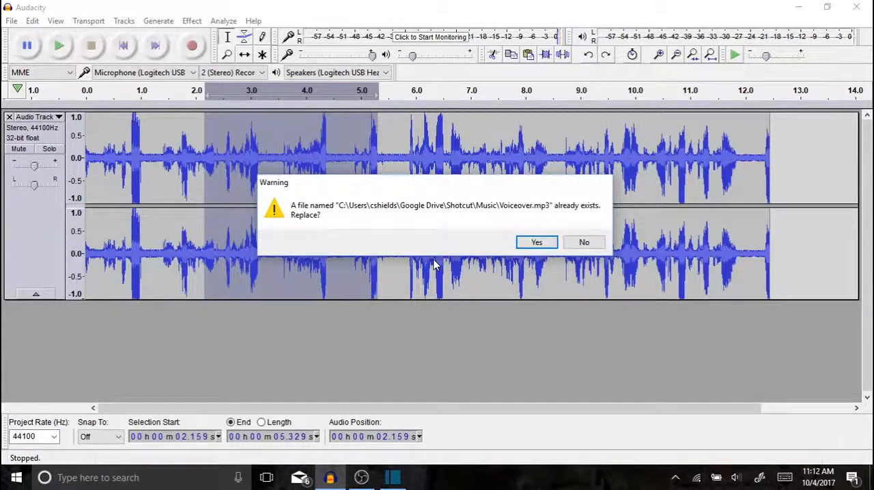
{"action": "left_click", "coordinate": [536, 242]}
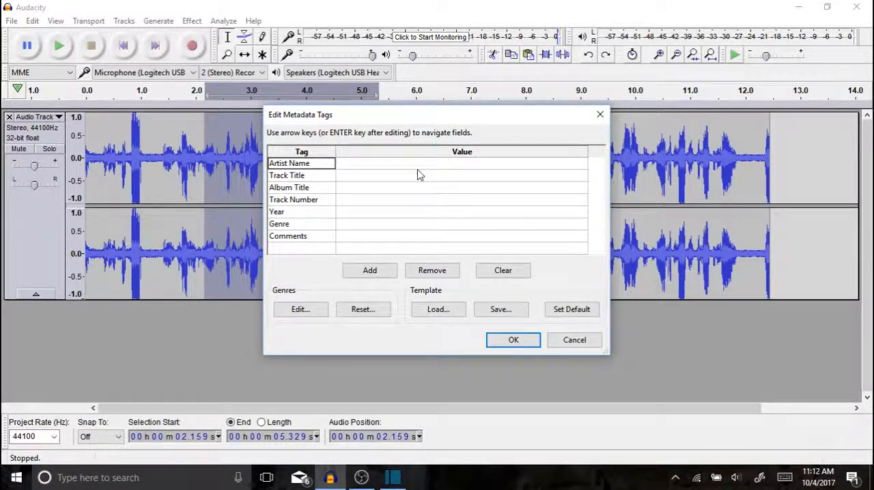
Step: Tag the voiceover with artist C.J. Shields and year 2017, and confirm the tags
{"action": "left_click", "coordinate": [301, 163]}
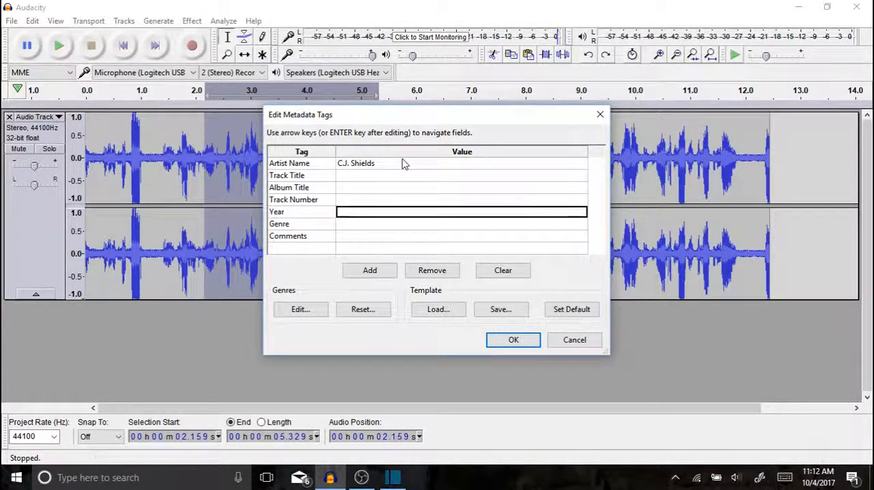
{"action": "type", "text": "2017"}
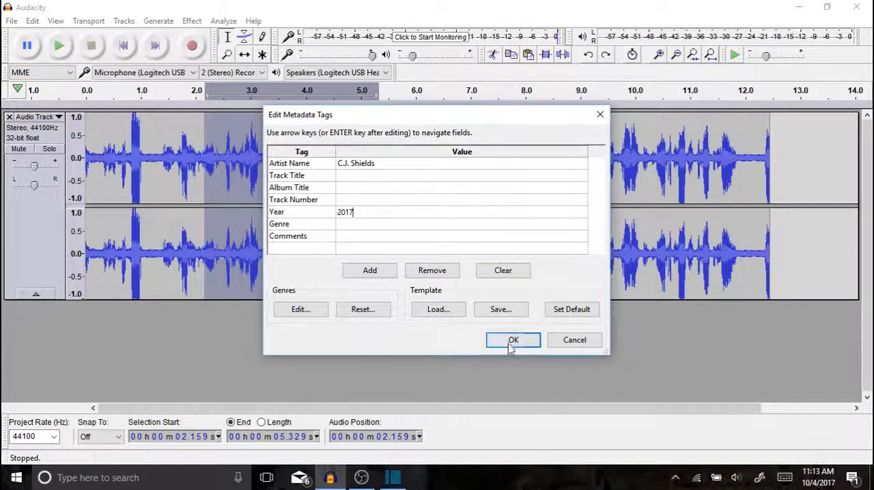
{"action": "left_click", "coordinate": [513, 340]}
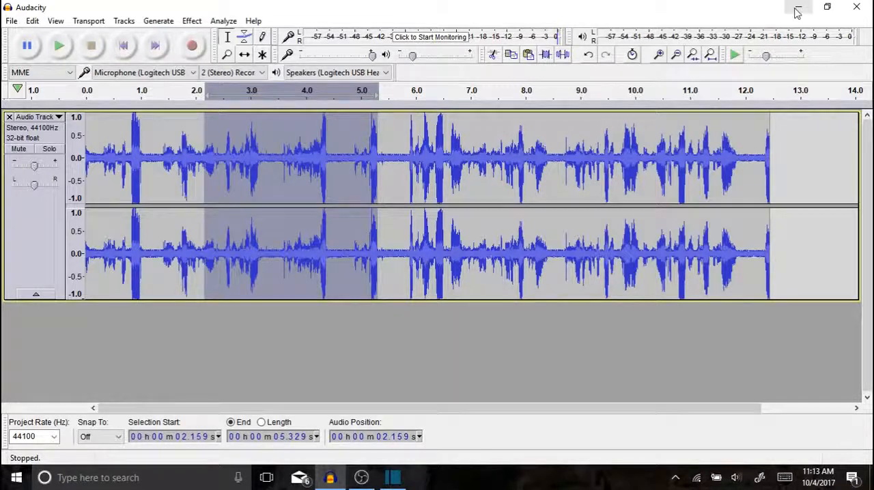
{"action": "mouse_move", "coordinate": [797, 11]}
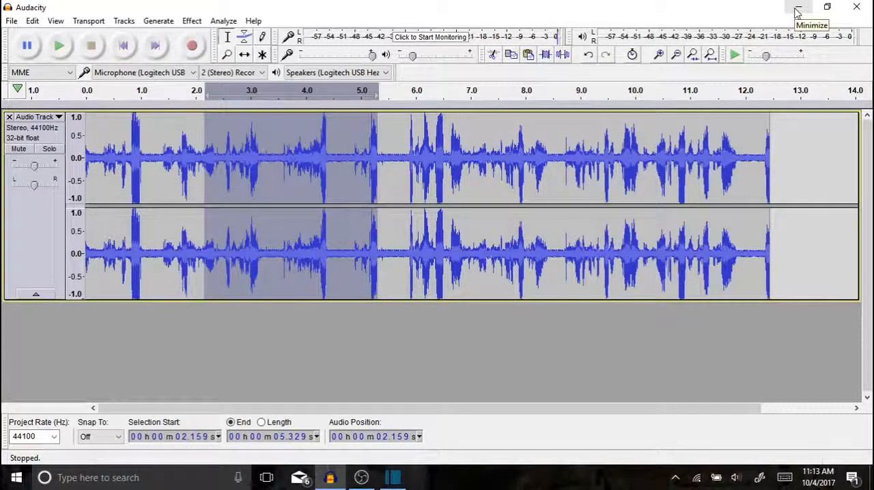
Step: Minimize Audacity, restore Shotcut to a smaller window, and search Windows for 'fil'
{"action": "left_click", "coordinate": [392, 477]}
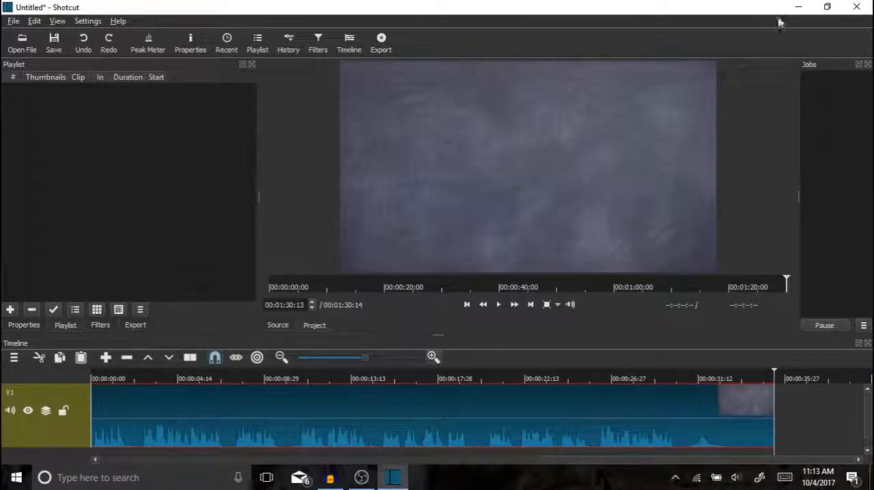
{"action": "left_click", "coordinate": [827, 7]}
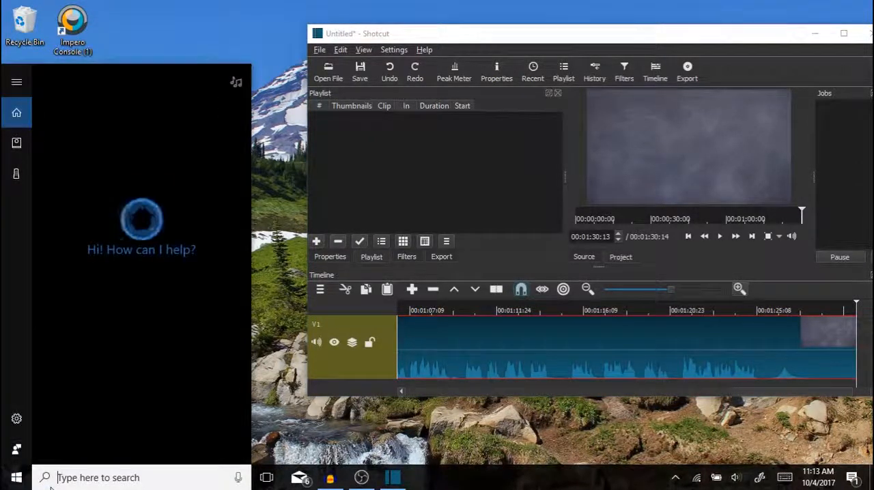
{"action": "type", "text": "fil"}
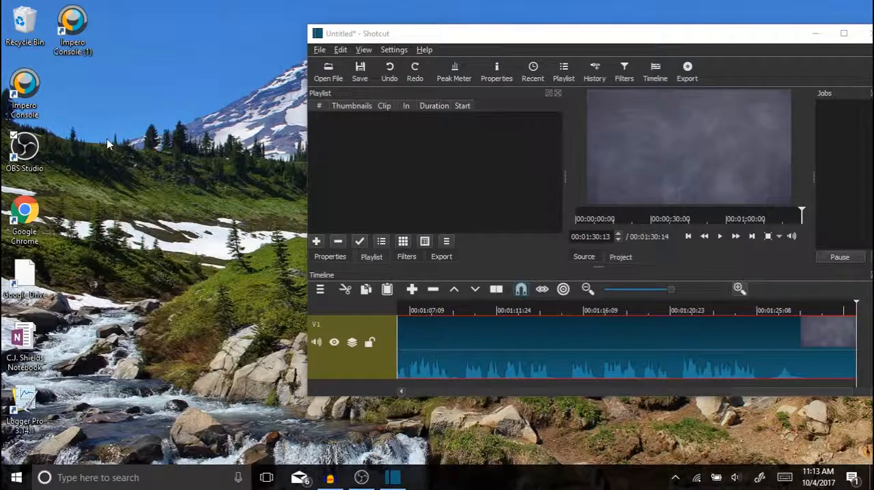
Step: In File Explorer, browse Google Drive > Shotcut > Music and pick Voiceover.mp3 for Shotcut
{"action": "left_click", "coordinate": [424, 477]}
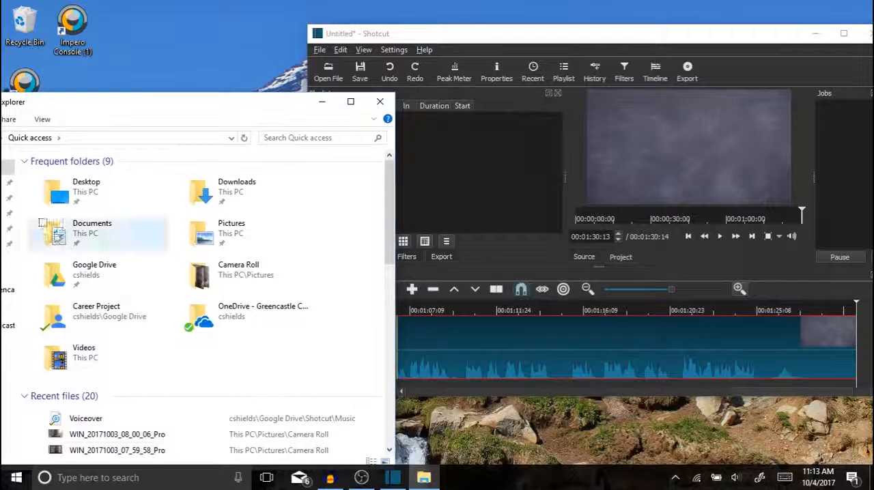
{"action": "double_click", "coordinate": [94, 270]}
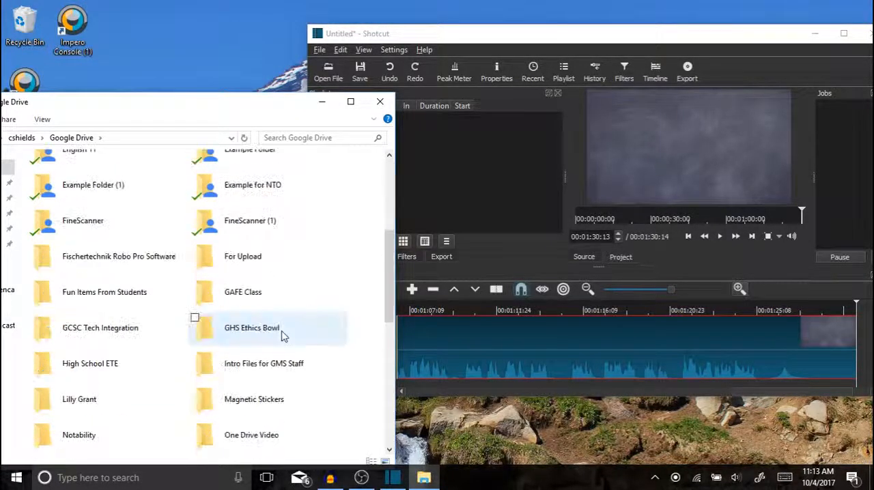
{"action": "scroll", "scroll_direction": "down", "scroll_amount": 3}
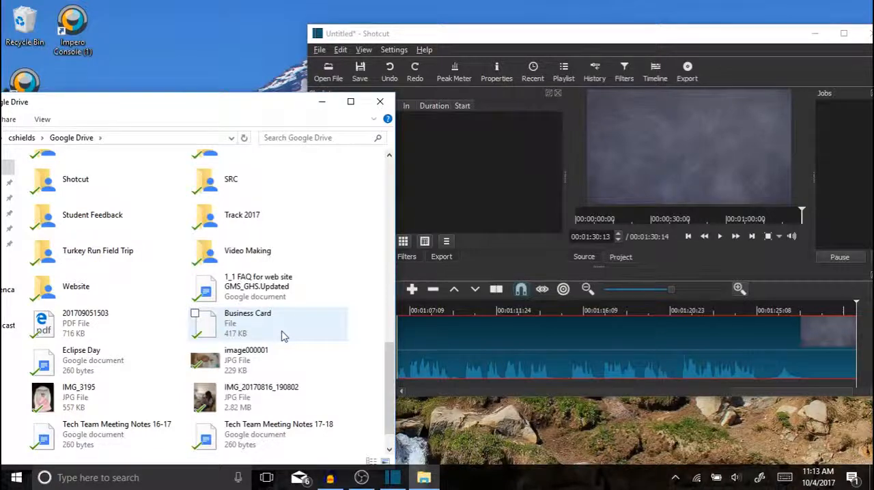
{"action": "left_click", "coordinate": [75, 179]}
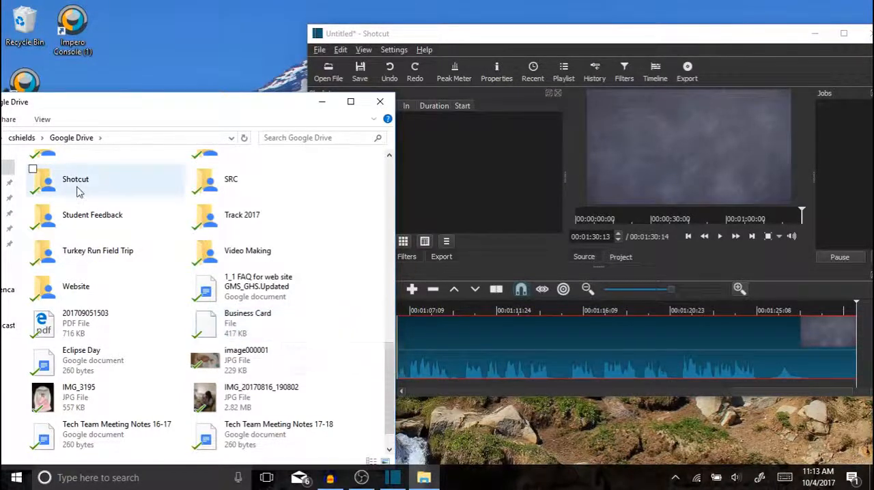
{"action": "double_click", "coordinate": [75, 179]}
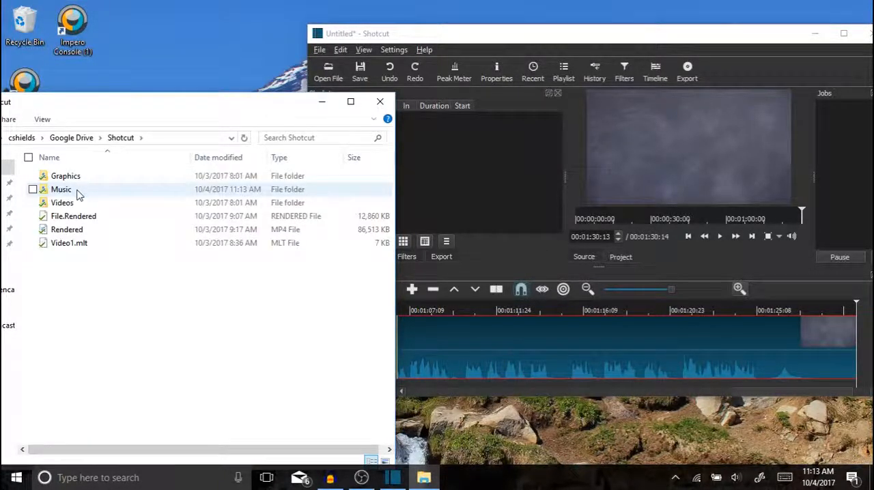
{"action": "double_click", "coordinate": [61, 189]}
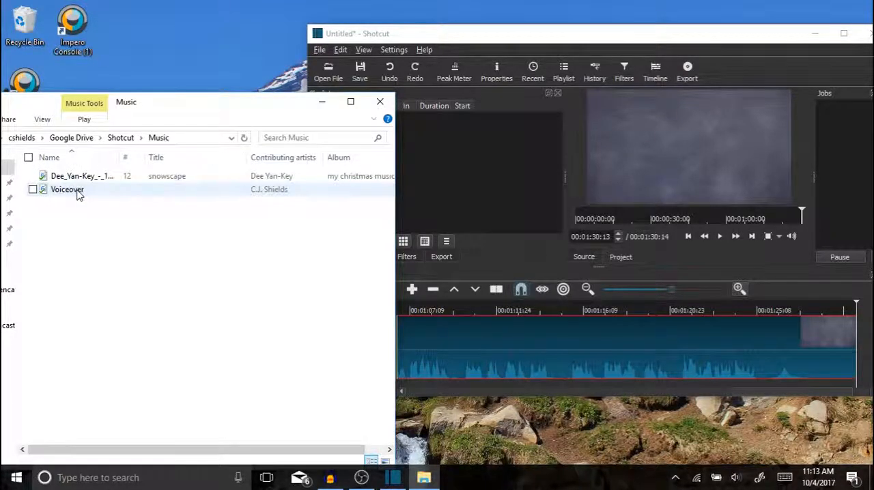
{"action": "left_click", "coordinate": [33, 189]}
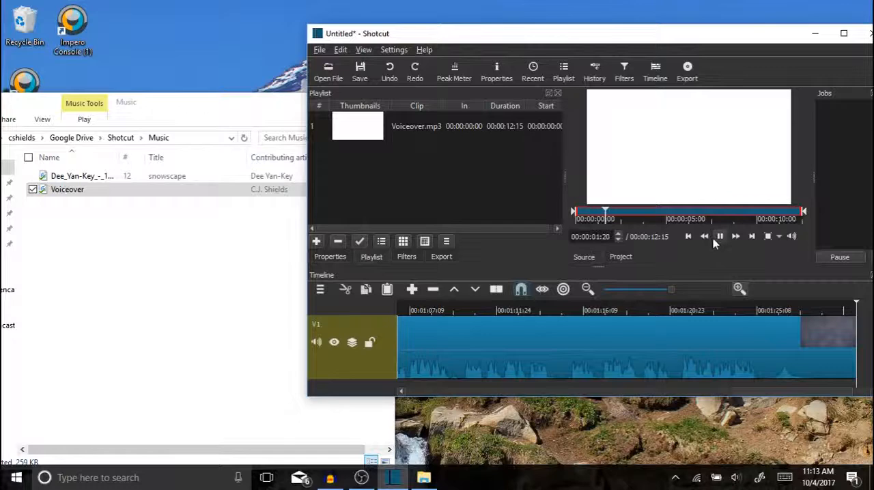
Step: Bring Shotcut to the front and maximize it to full screen
{"action": "left_click", "coordinate": [719, 237]}
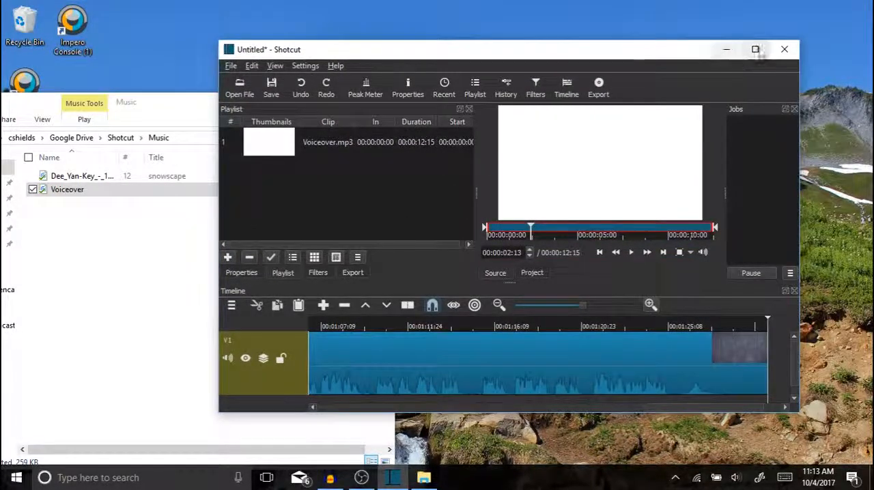
{"action": "left_click", "coordinate": [756, 49]}
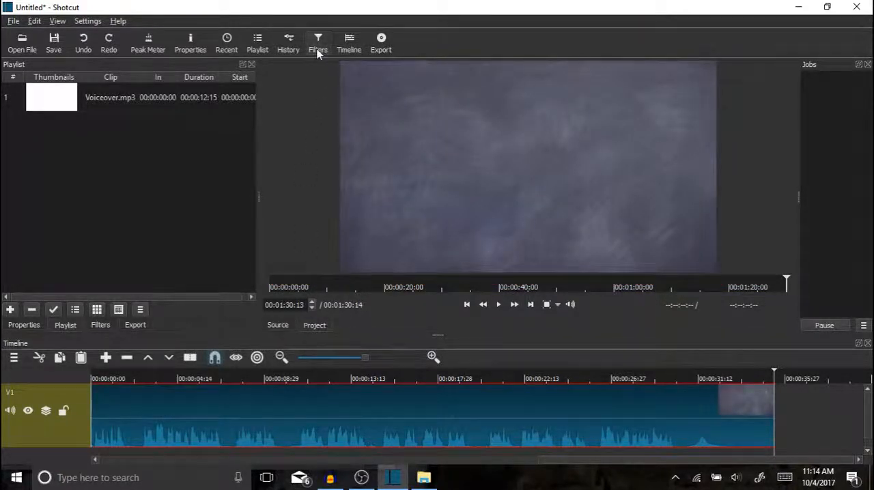
Step: Show the File_000.mov filters and mute the V1 video track's original sound
{"action": "left_click", "coordinate": [317, 42]}
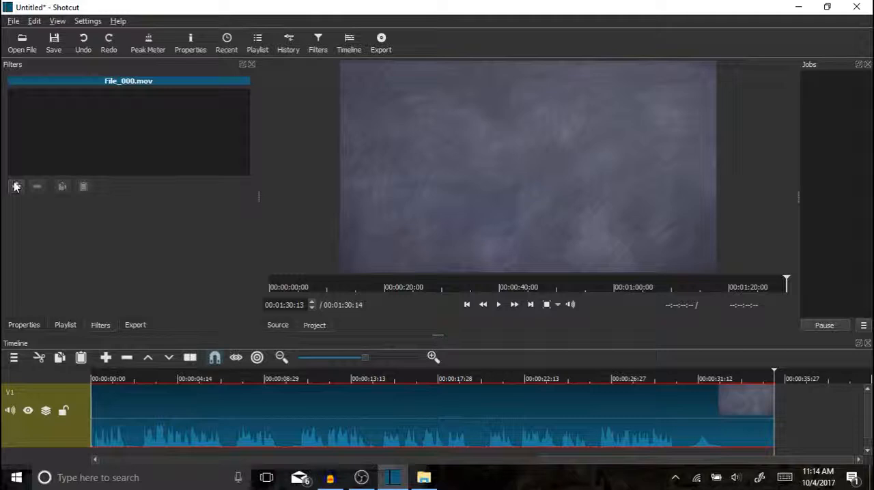
{"action": "left_click", "coordinate": [16, 187]}
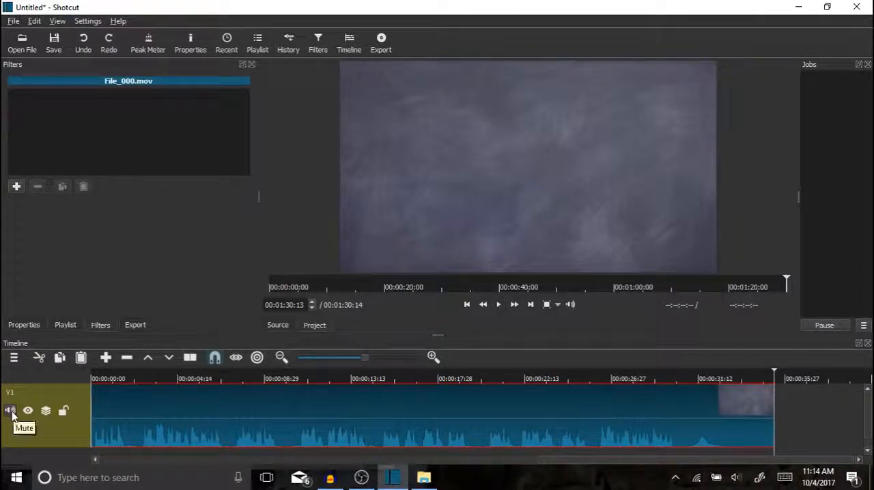
{"action": "left_click", "coordinate": [10, 411]}
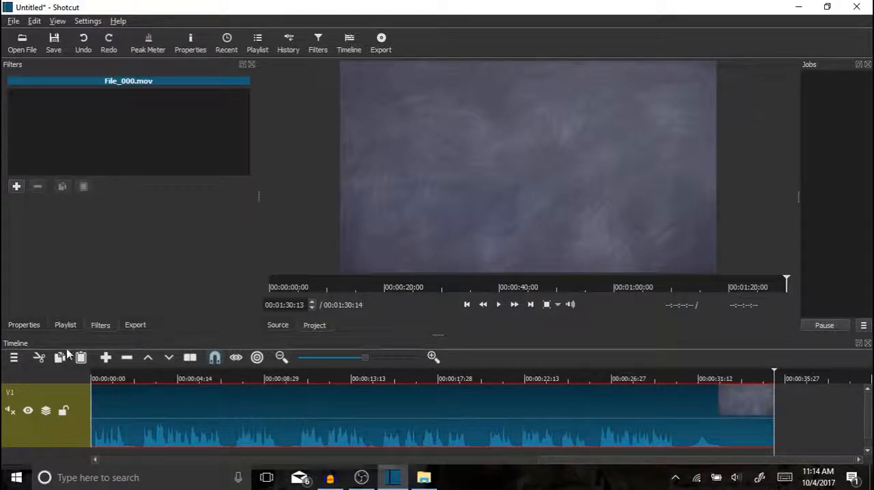
Step: Add an empty A1 audio track below V1 and bring back the Voiceover.mp3 playlist
{"action": "left_click", "coordinate": [13, 357]}
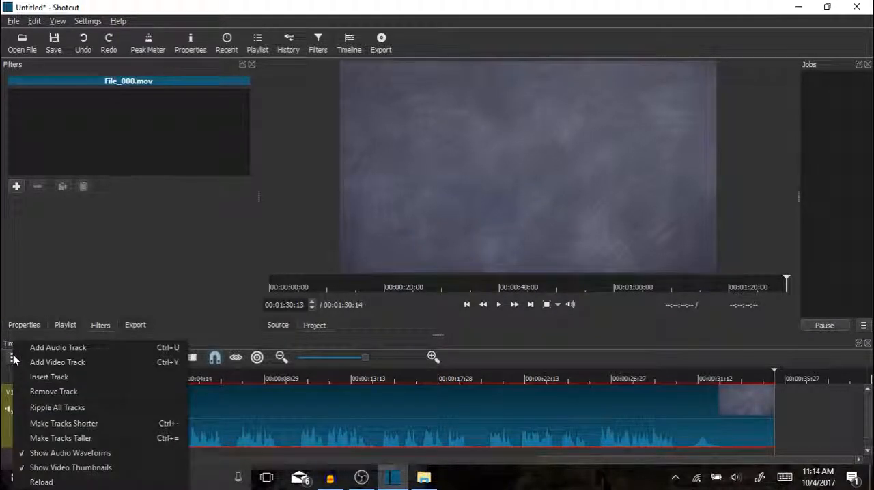
{"action": "mouse_move", "coordinate": [57, 362]}
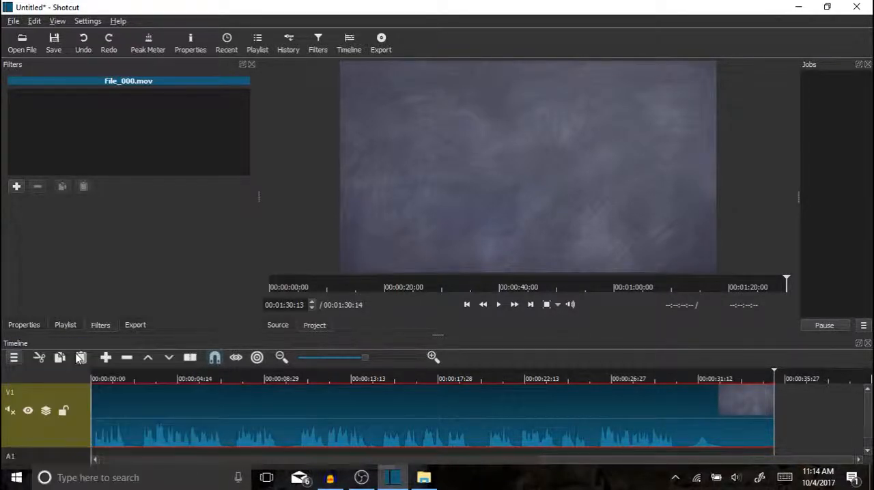
{"action": "left_click", "coordinate": [258, 42]}
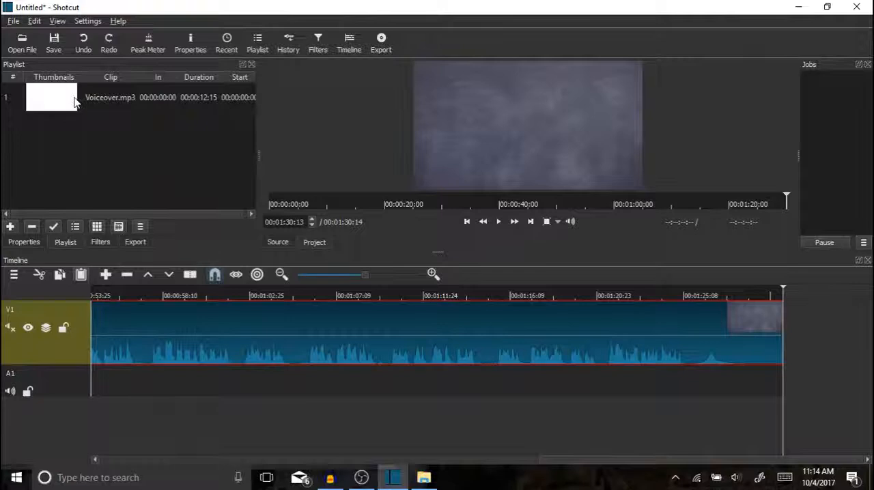
Step: Drag Voiceover.mp3 from the playlist onto track A1 and select the clip
{"action": "left_click_drag", "start_coordinate": [51, 97], "coordinate": [167, 375]}
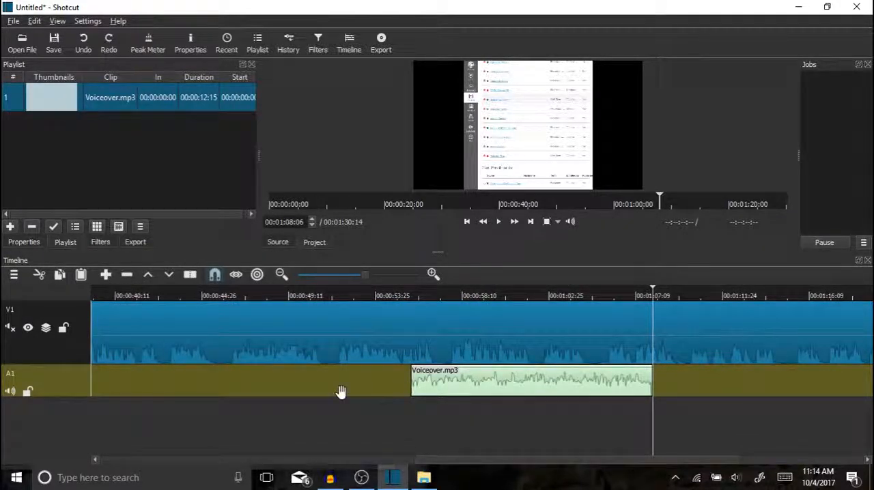
{"action": "left_click", "coordinate": [447, 381]}
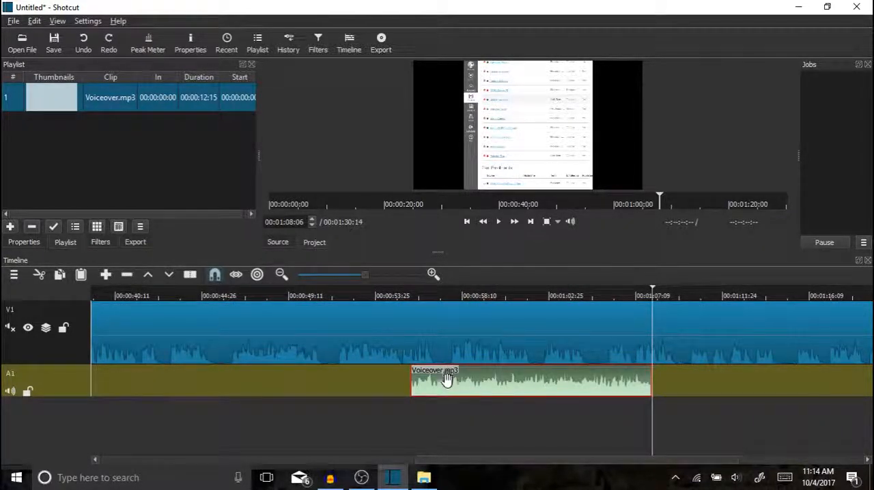